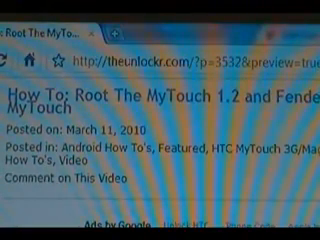
Step: Scroll the MyTouch root guide down to the 'Setup ADB/Create a Goldcard' and 'Flash the Sappimg file' sections
scroll("down", 3)
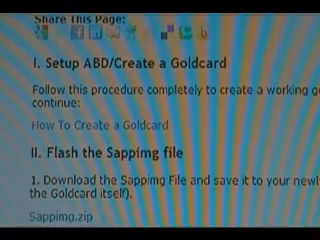
scroll("down", 3)
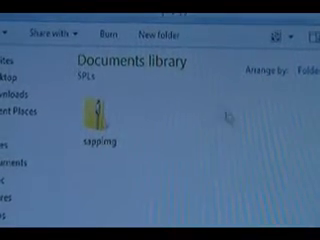
Step: Navigate Windows Explorer to the Documents library containing the downloaded sappimg zip
left_click(92, 120)
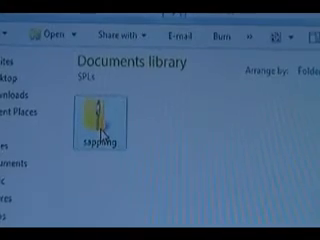